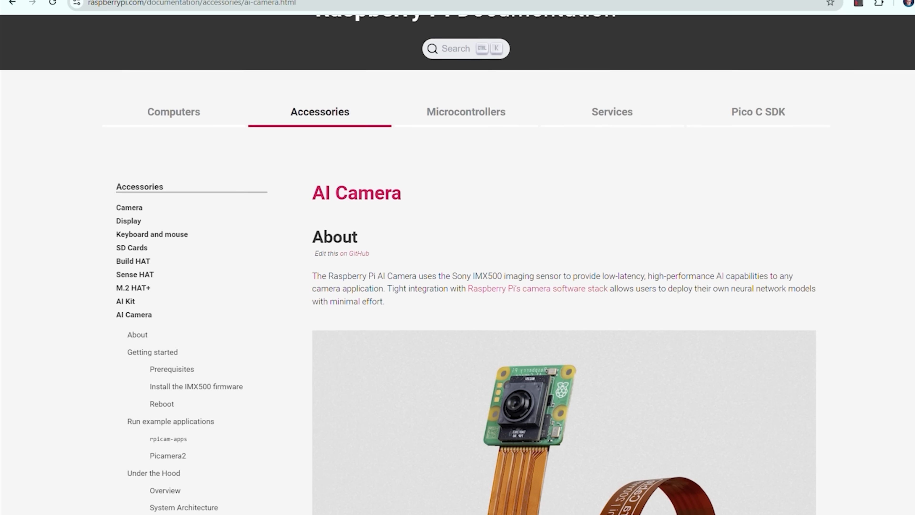
pyautogui.scroll(-3)
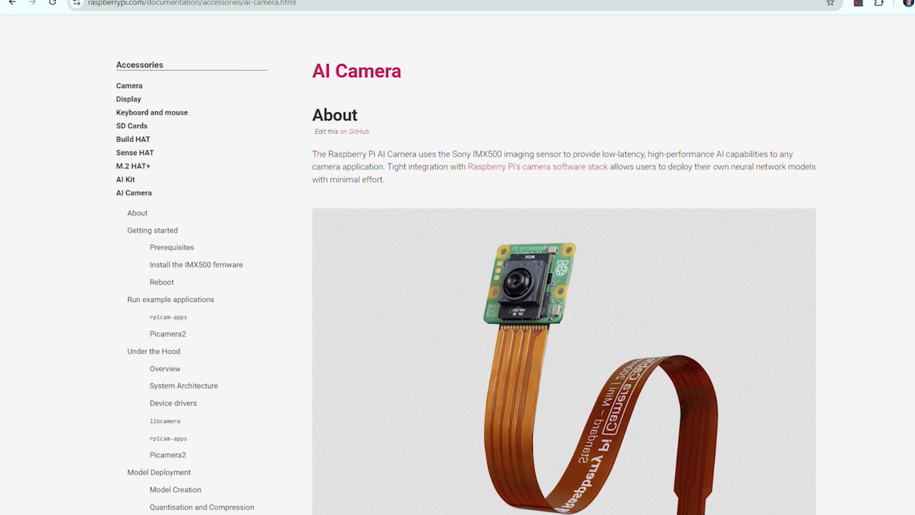
pyautogui.scroll(-3)
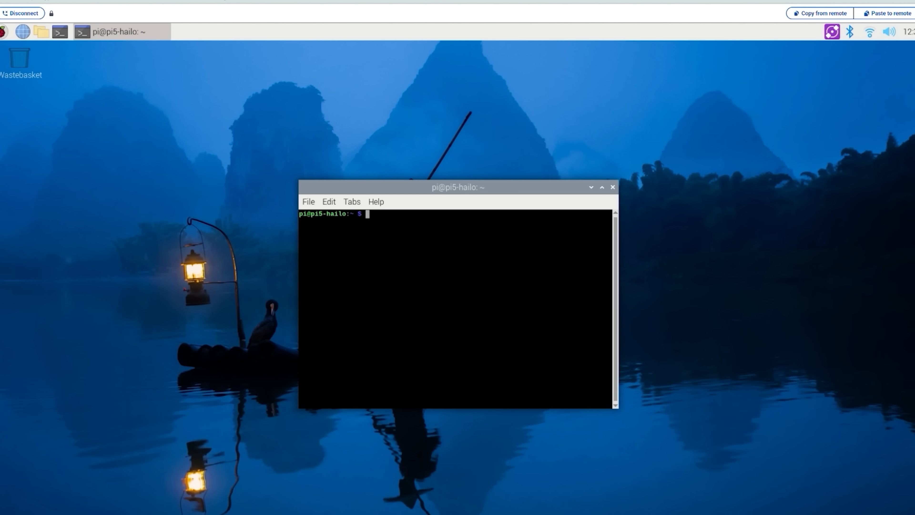
pyautogui.write('sud apt update && sud')
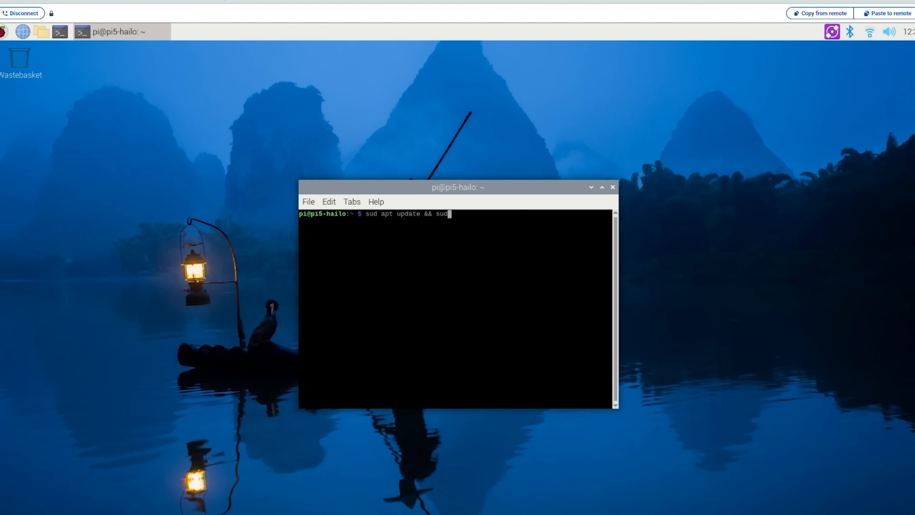
pyautogui.write('apt full-u')
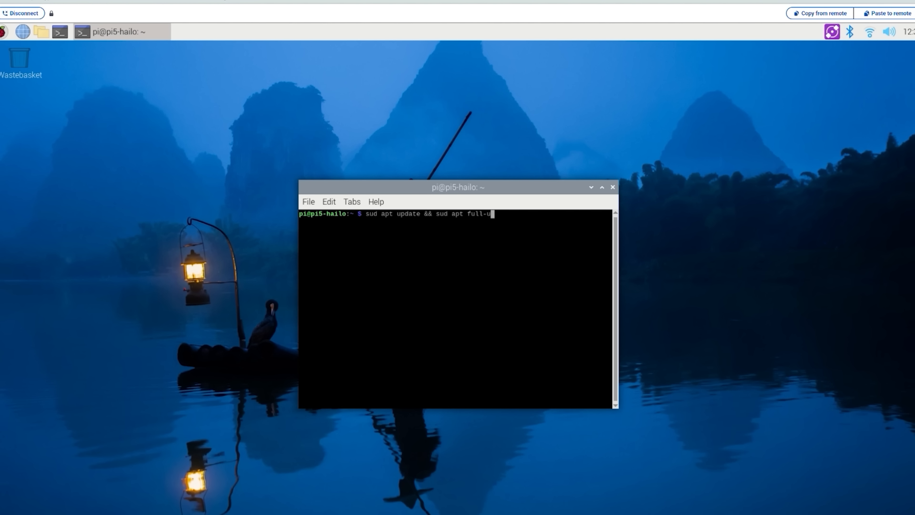